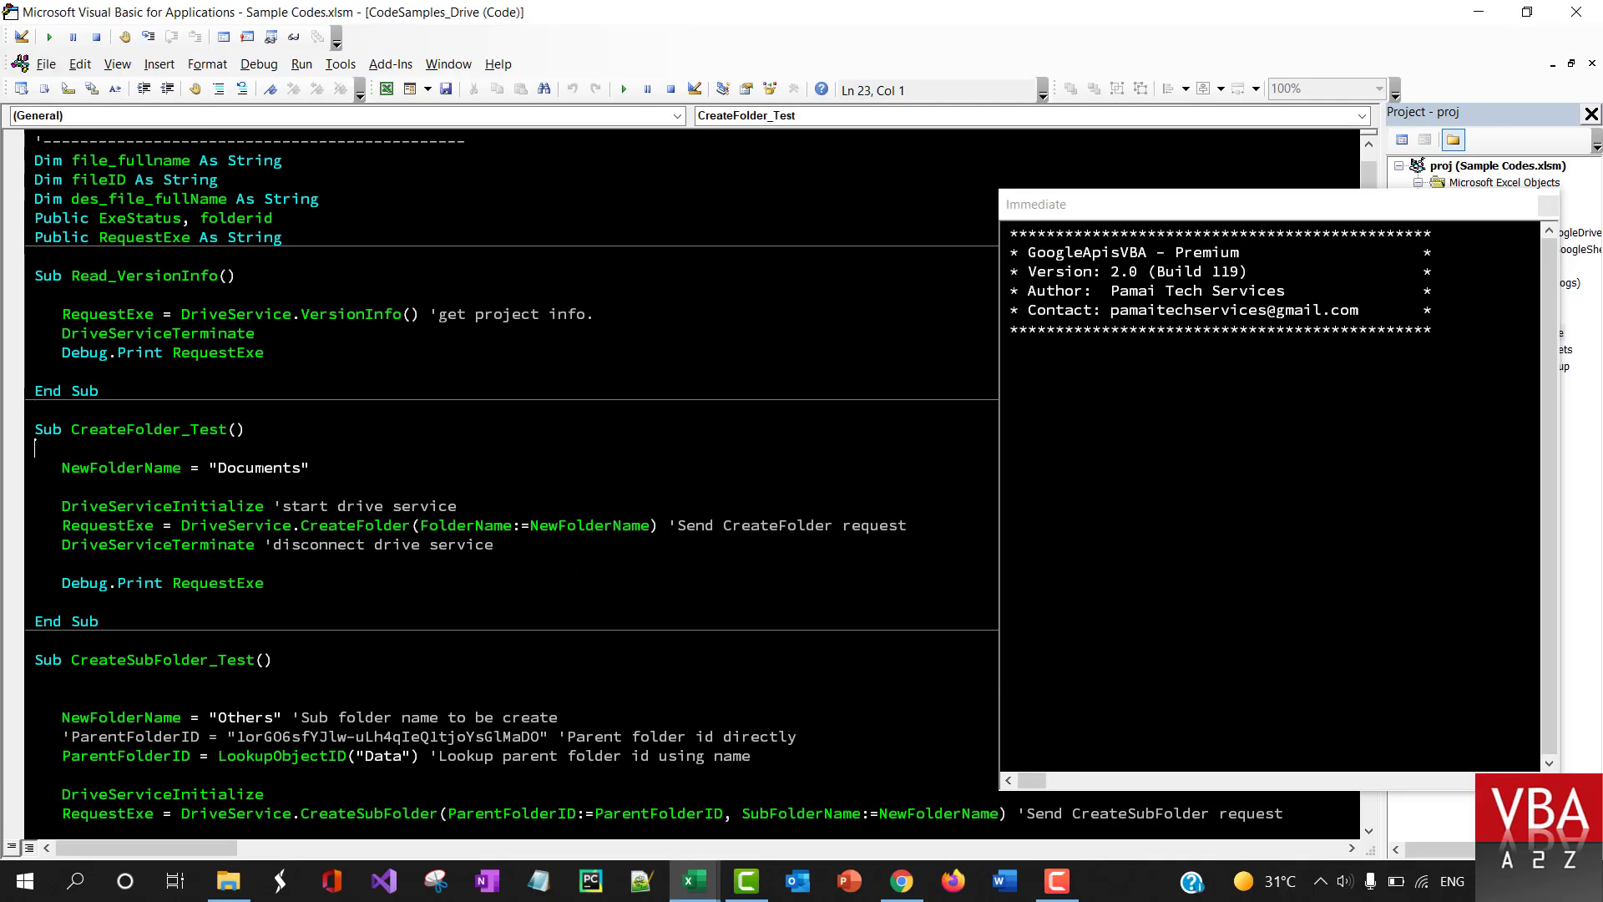
Replace the new folder name "Documents" with "Dummy" in CreateFolder_Test
double_click(257, 468)
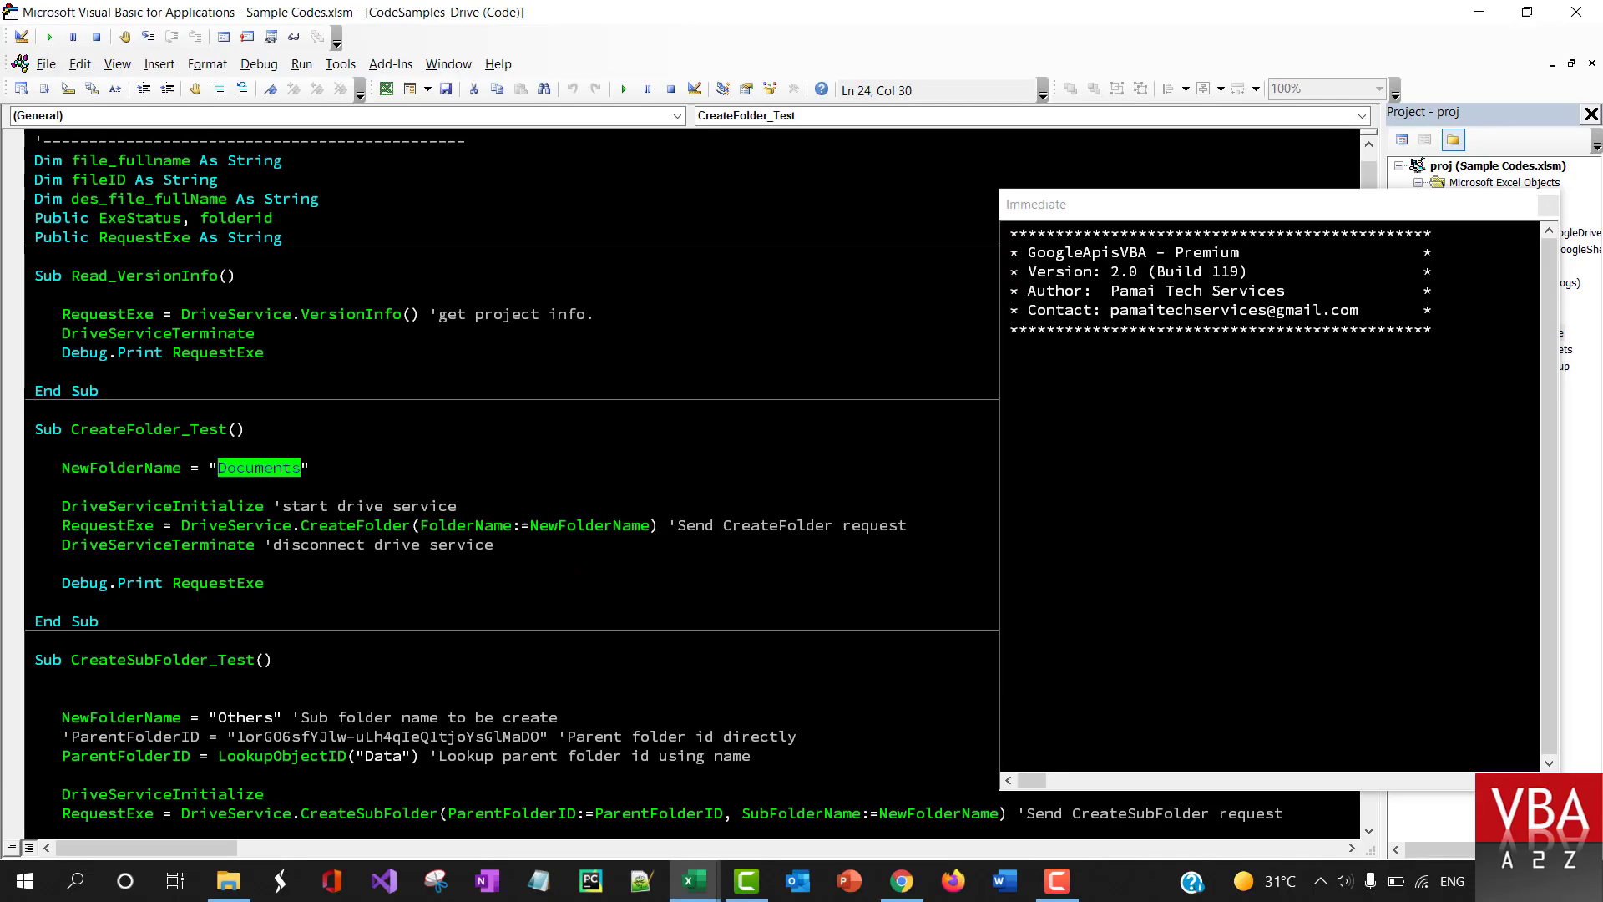
type("Dummy")
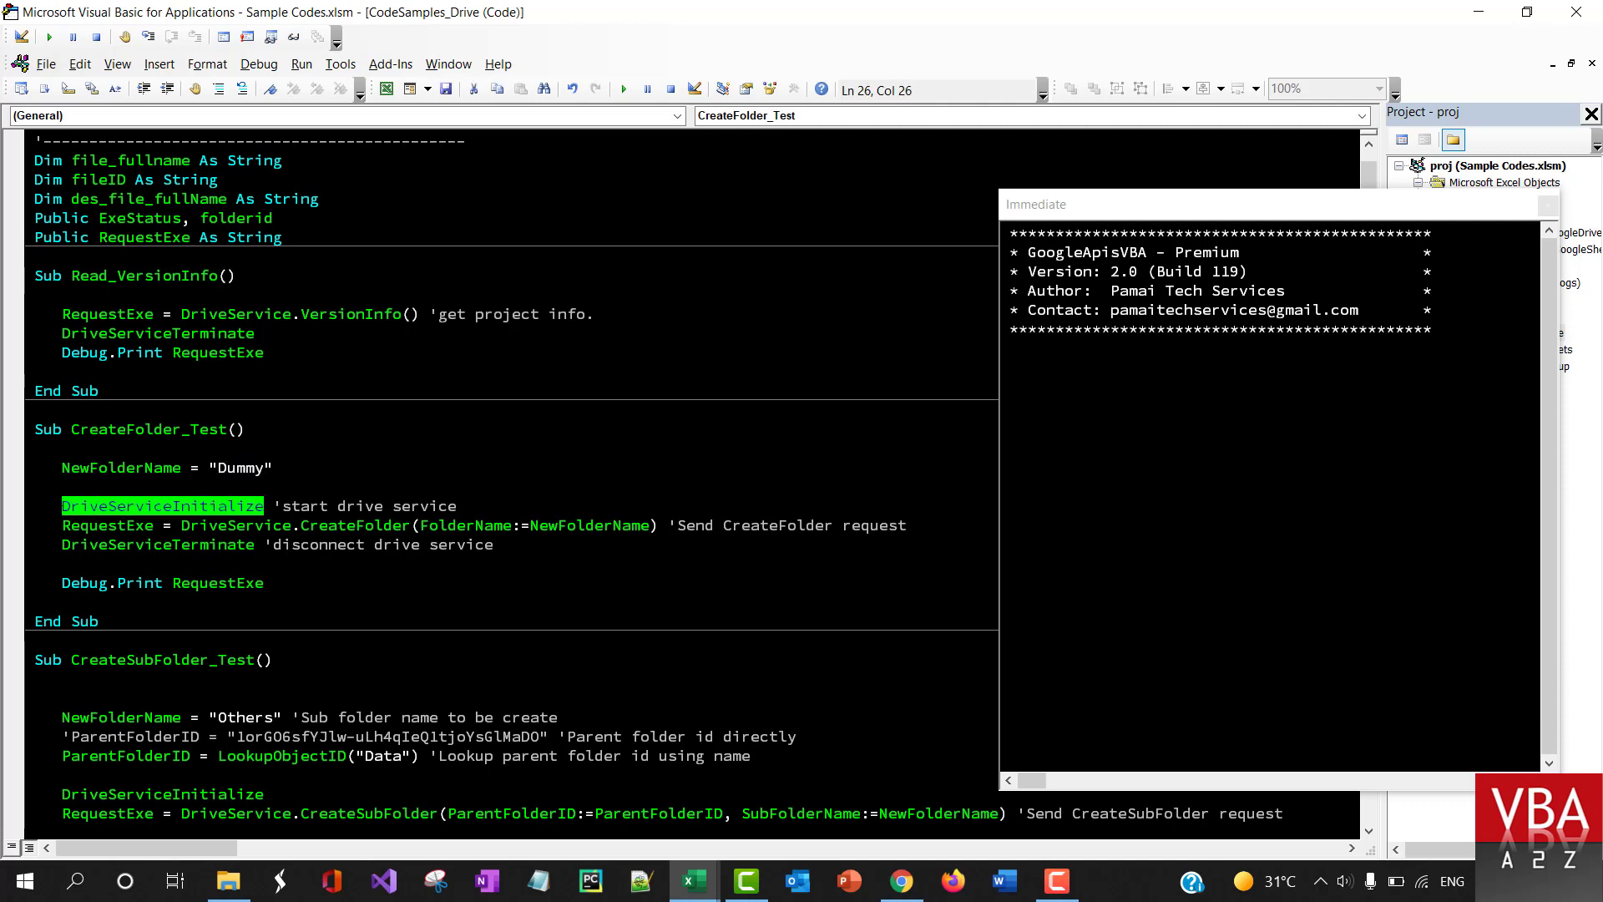
mouse_move(178, 519)
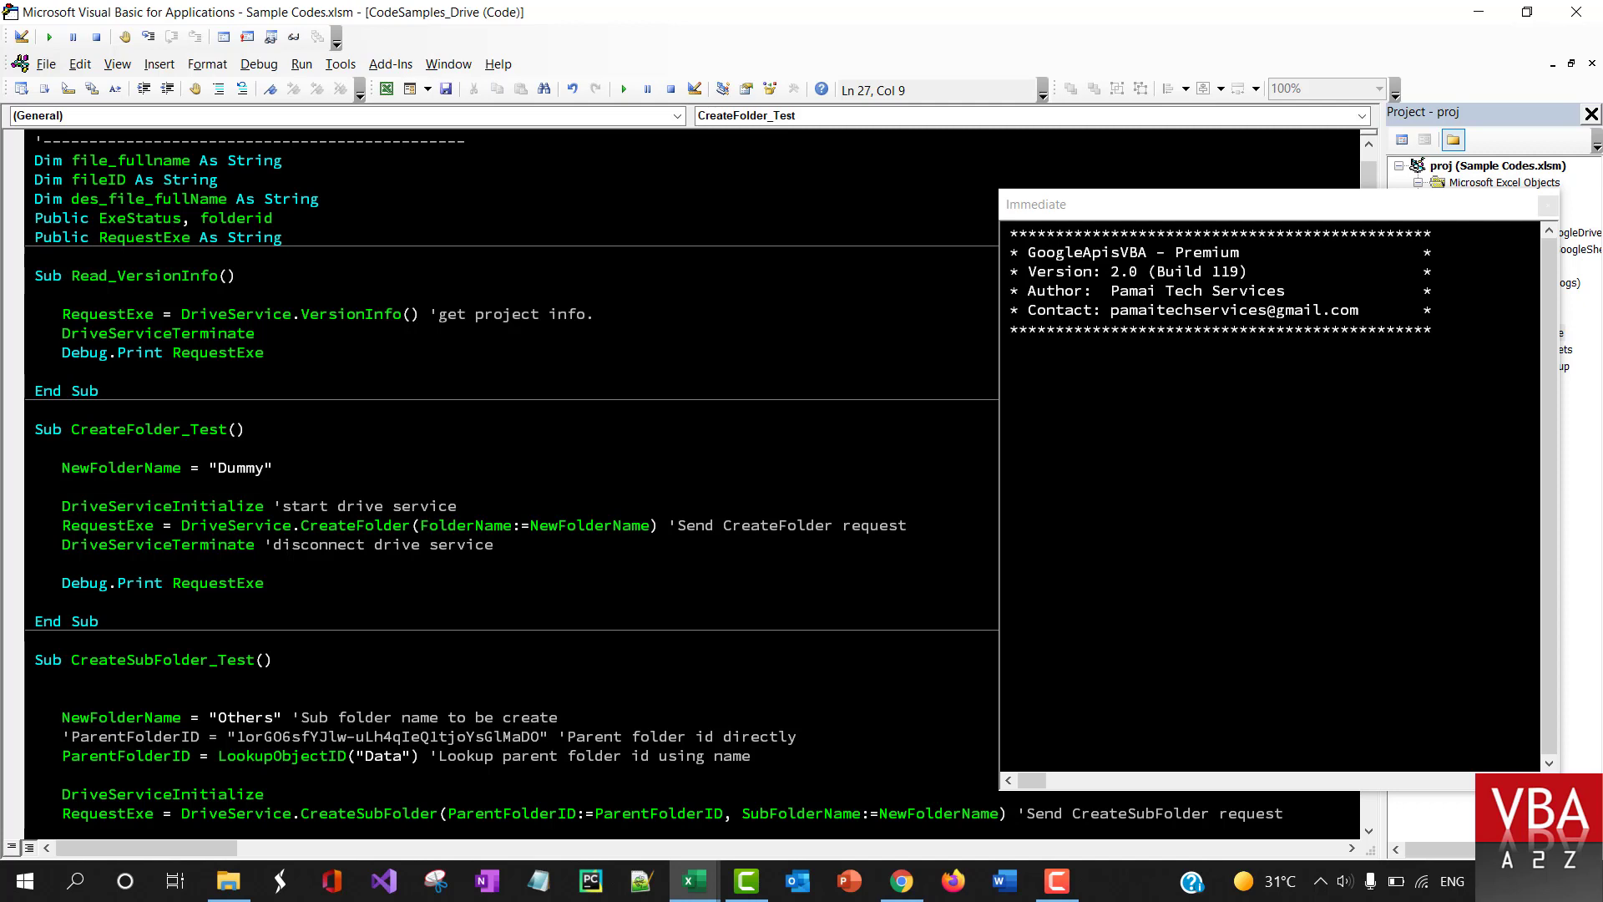
left_click(180, 525)
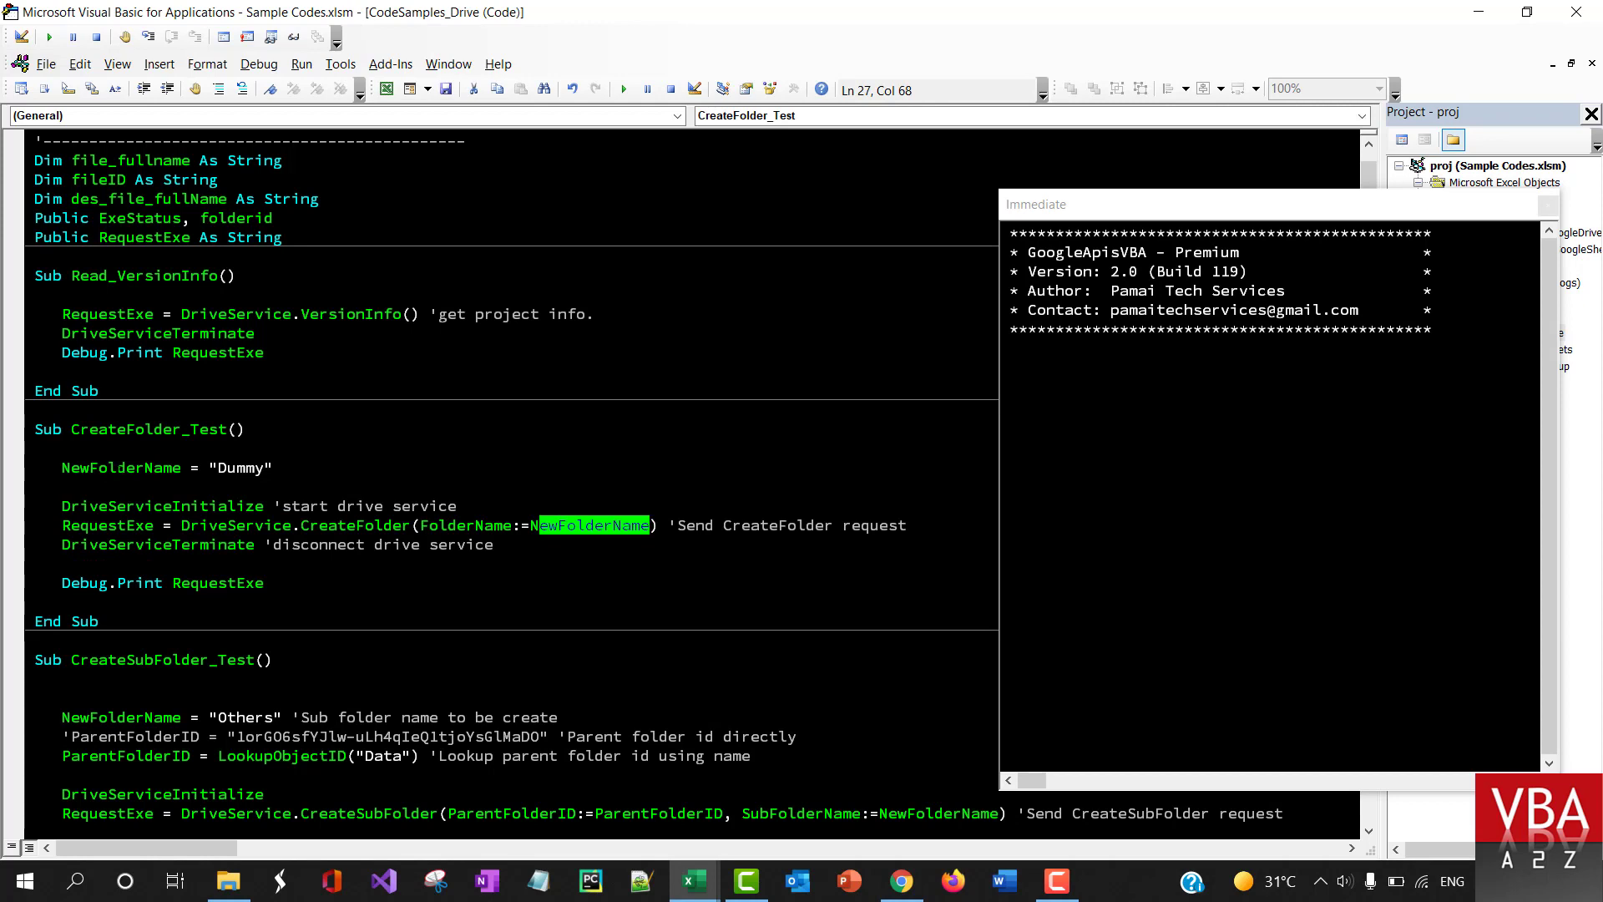
left_click(117, 468)
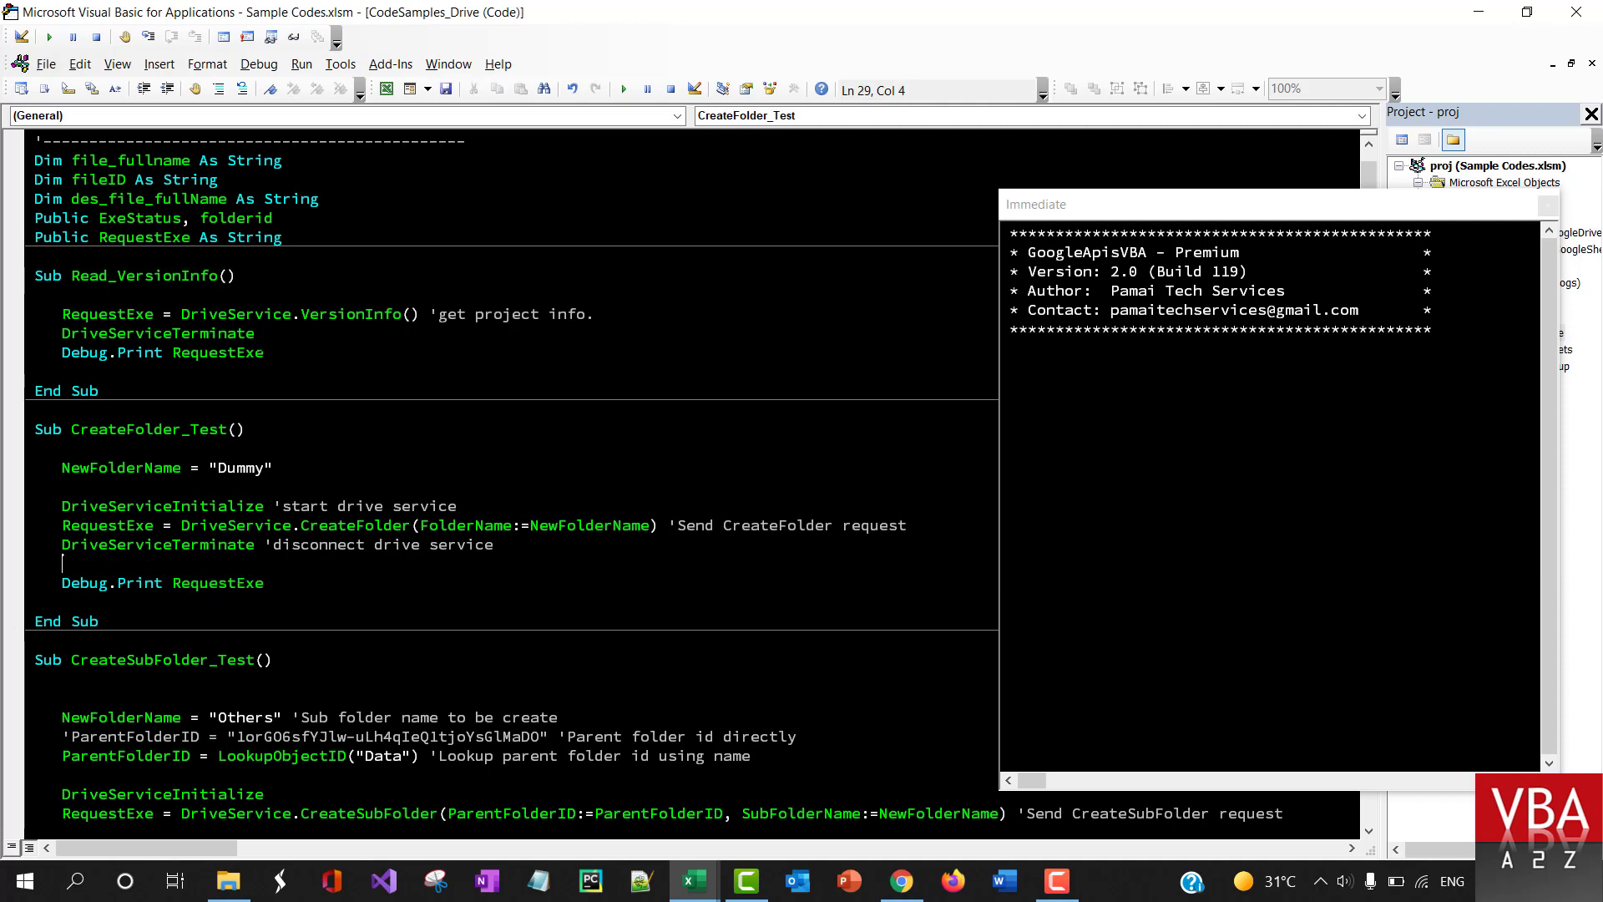
Run CreateFolder_Test, triggering Google's unverified-app sign-in warning
left_click(48, 35)
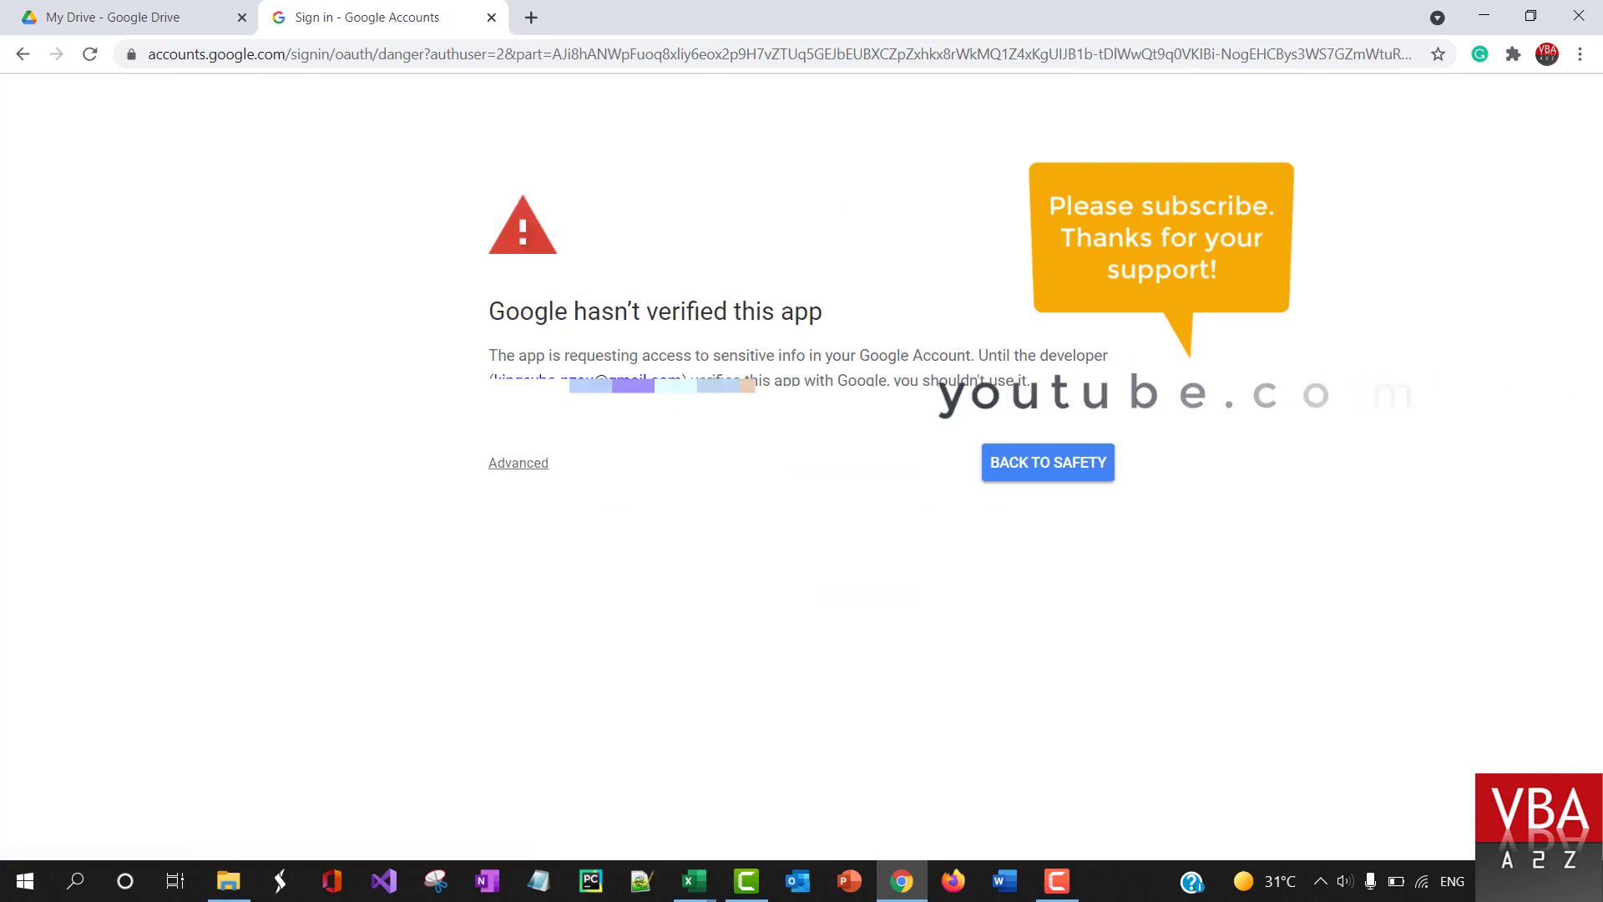
Bypass the unverified-app warning via Advanced and continue to BridgeGoogleDocs (unsafe)
left_click(517, 463)
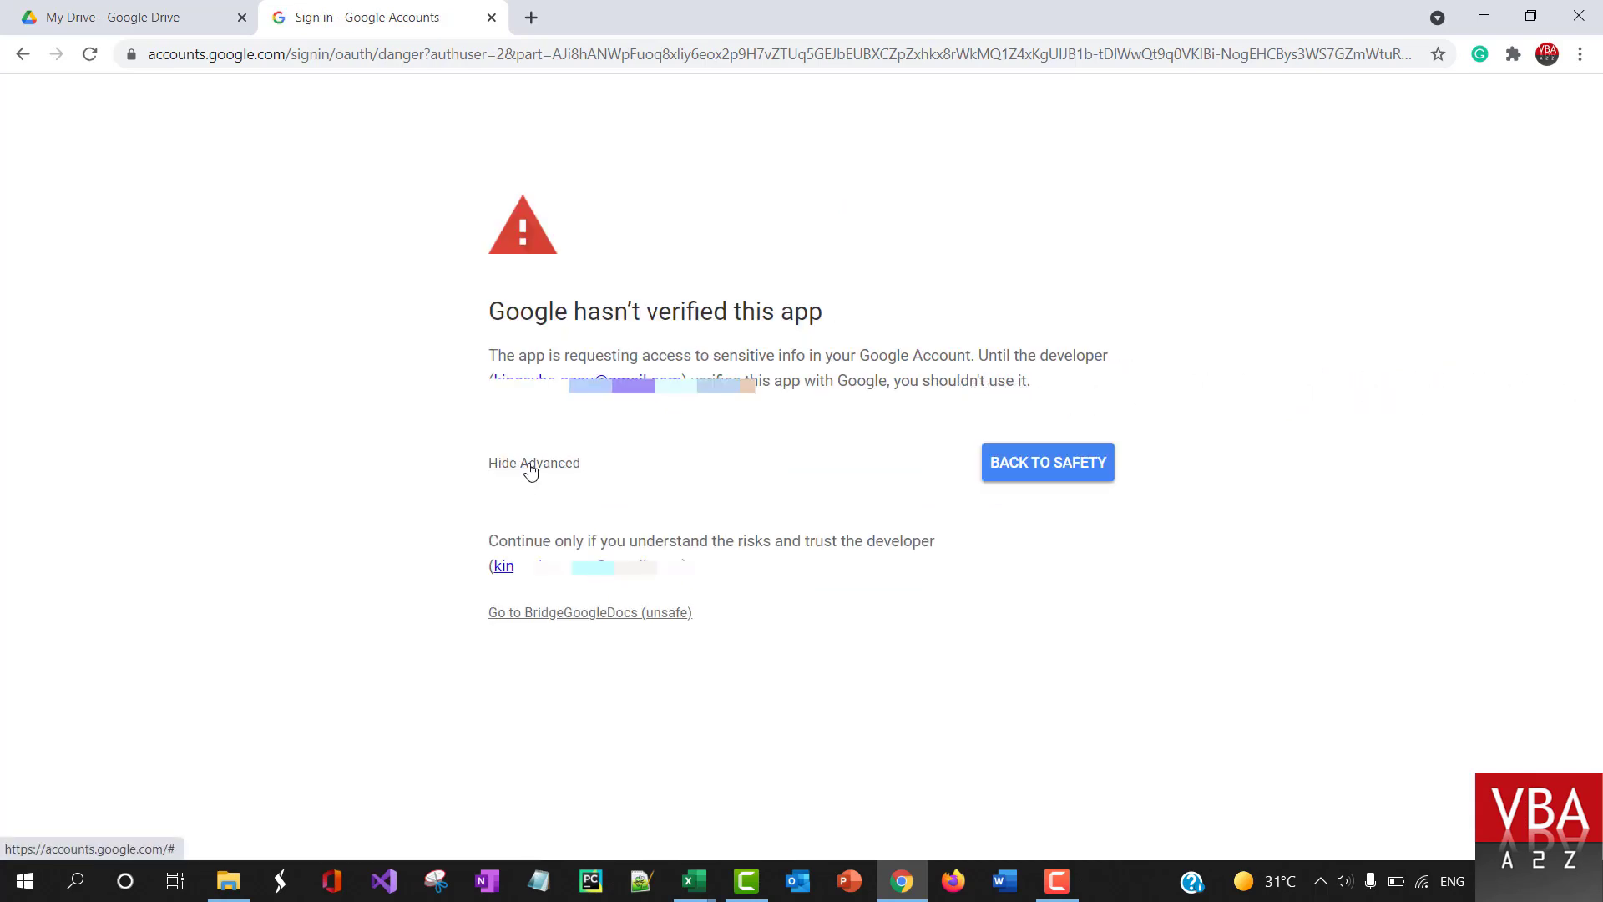
mouse_move(521, 618)
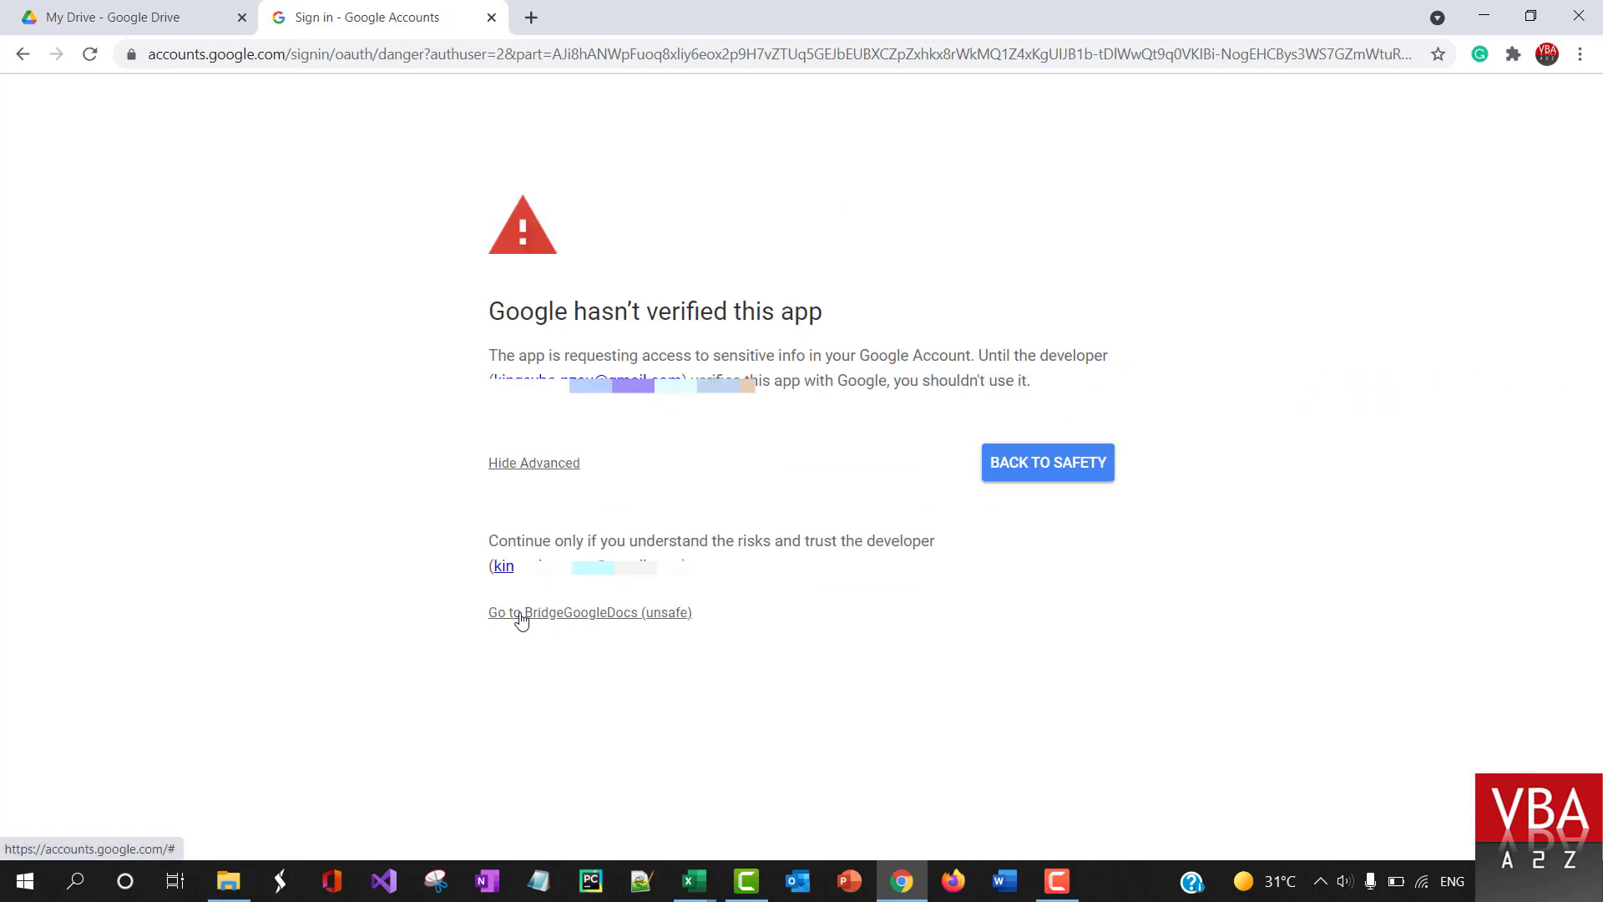
mouse_move(1441, 558)
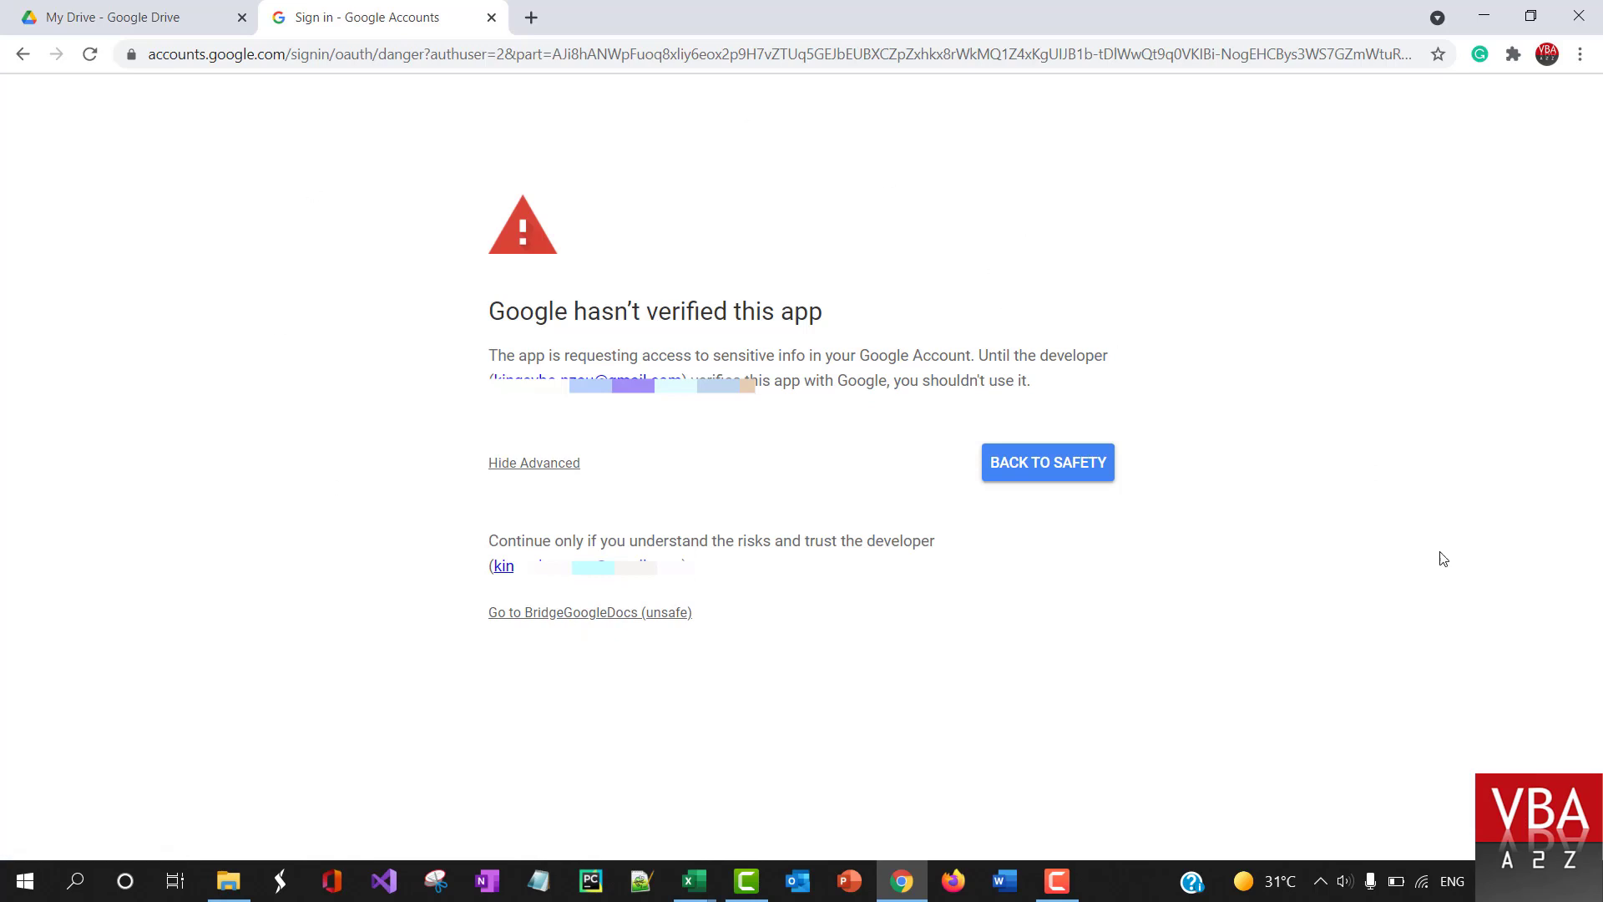
mouse_move(544, 628)
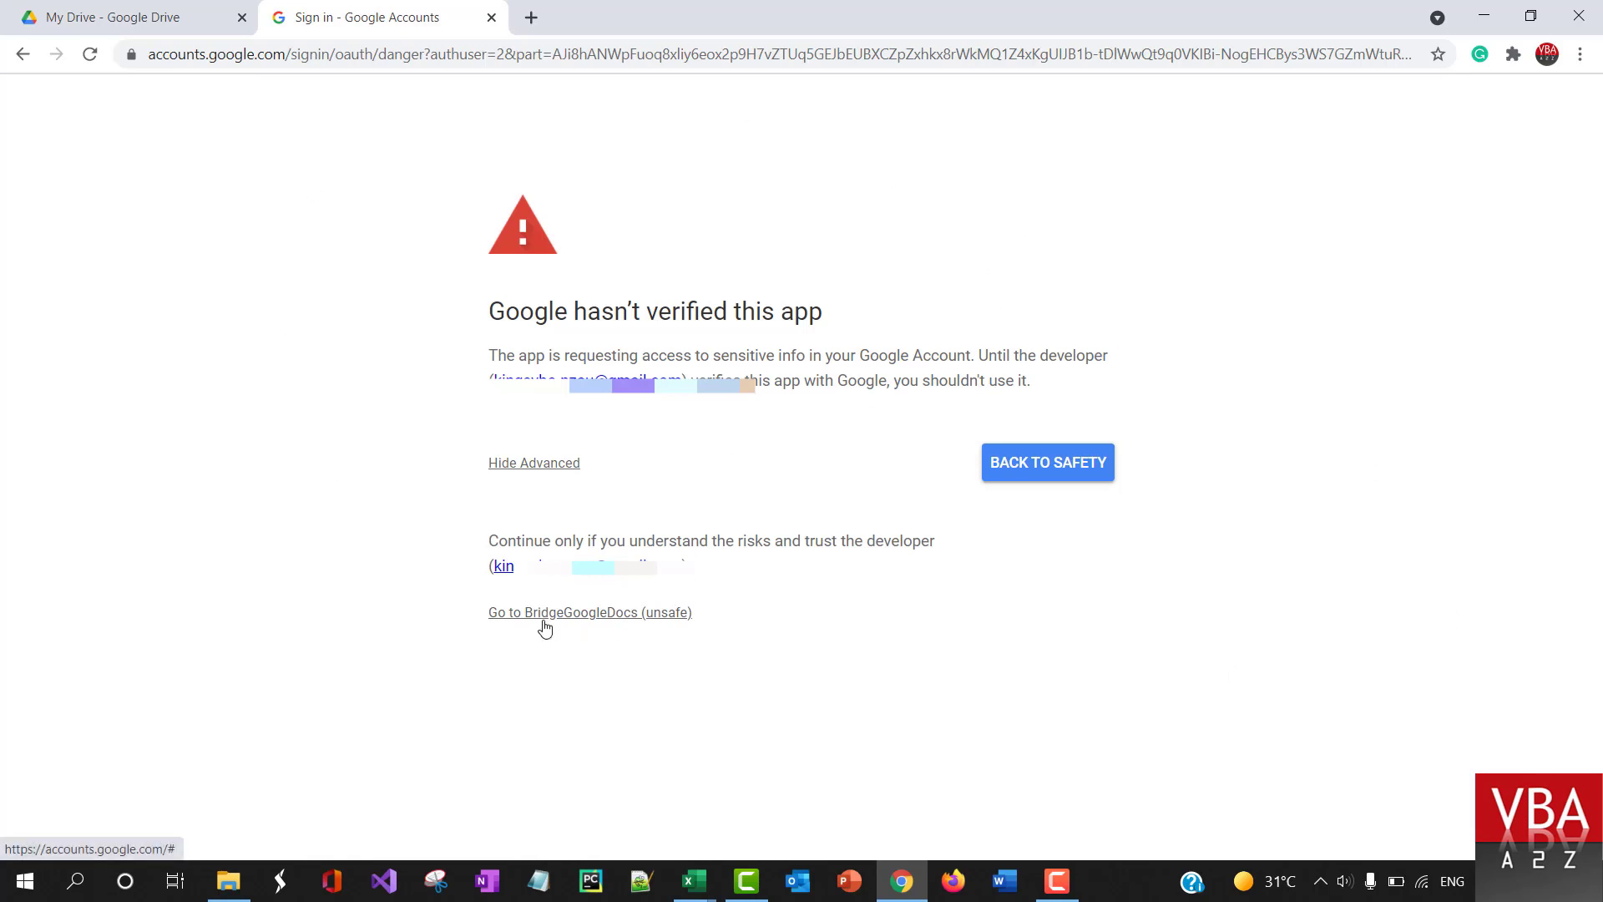
mouse_move(547, 621)
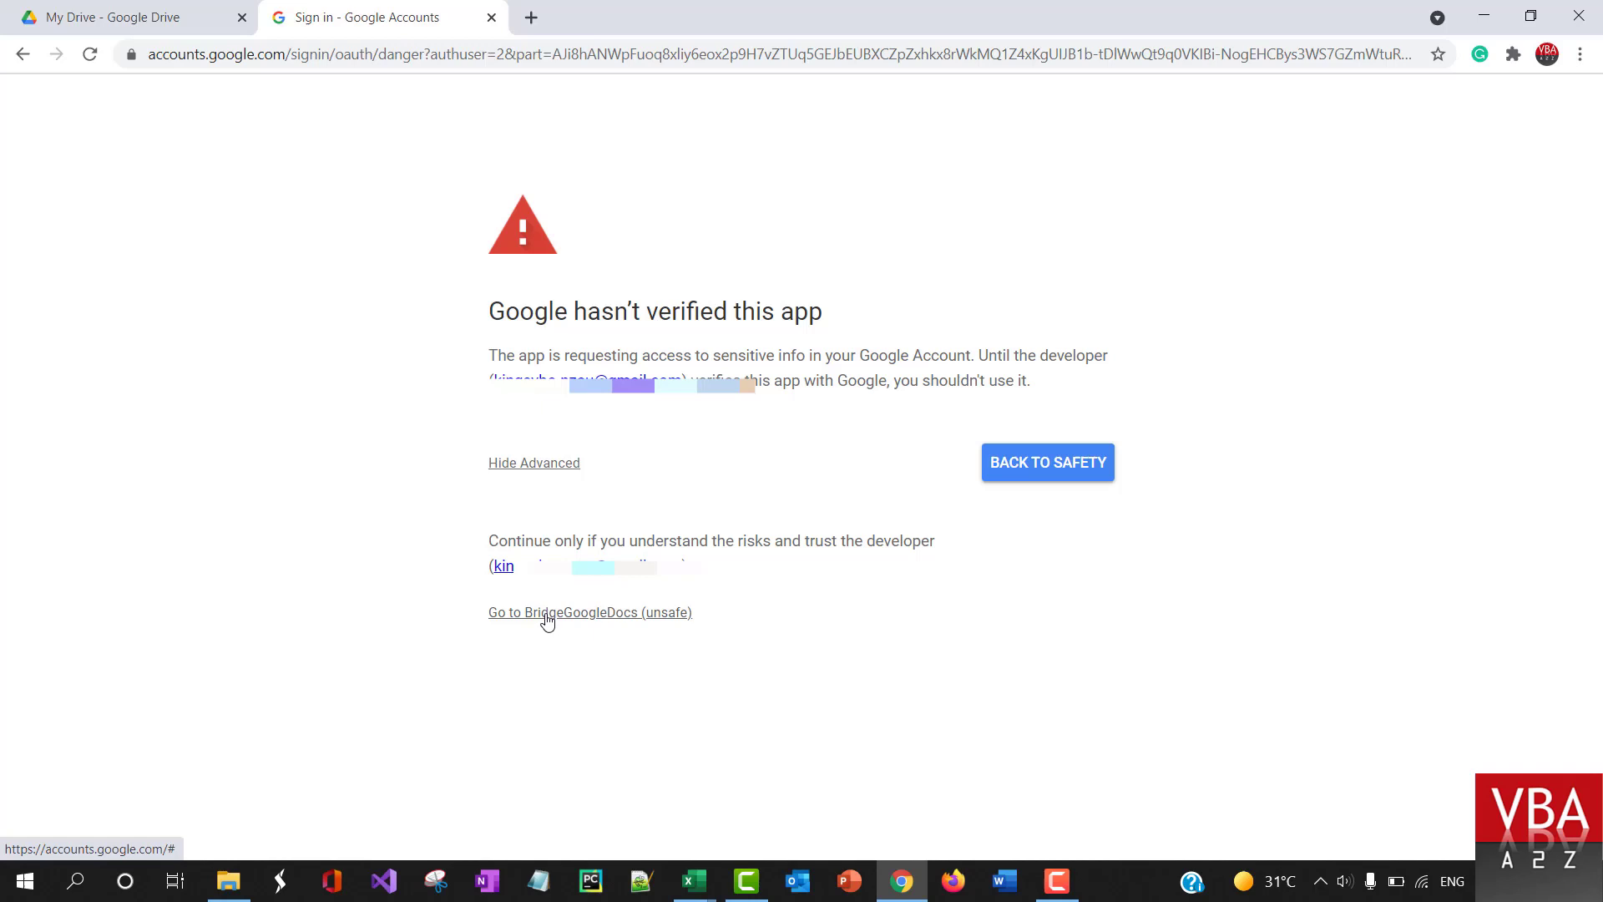
left_click(590, 611)
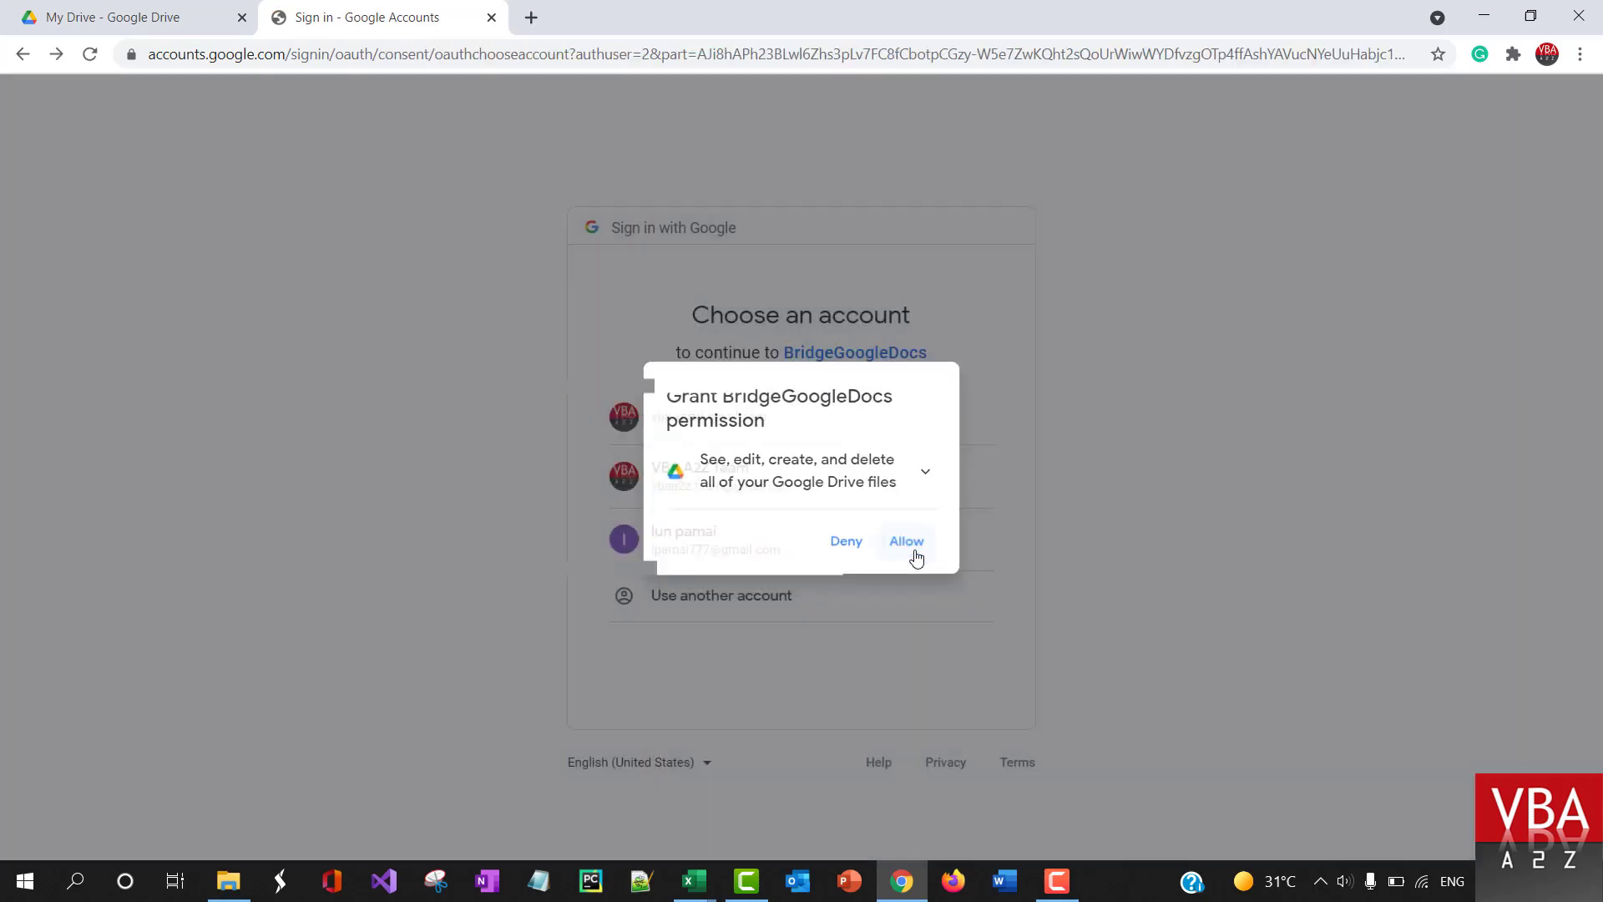
Allow BridgeGoogleDocs full Google Drive access and confirm the choice
left_click(904, 540)
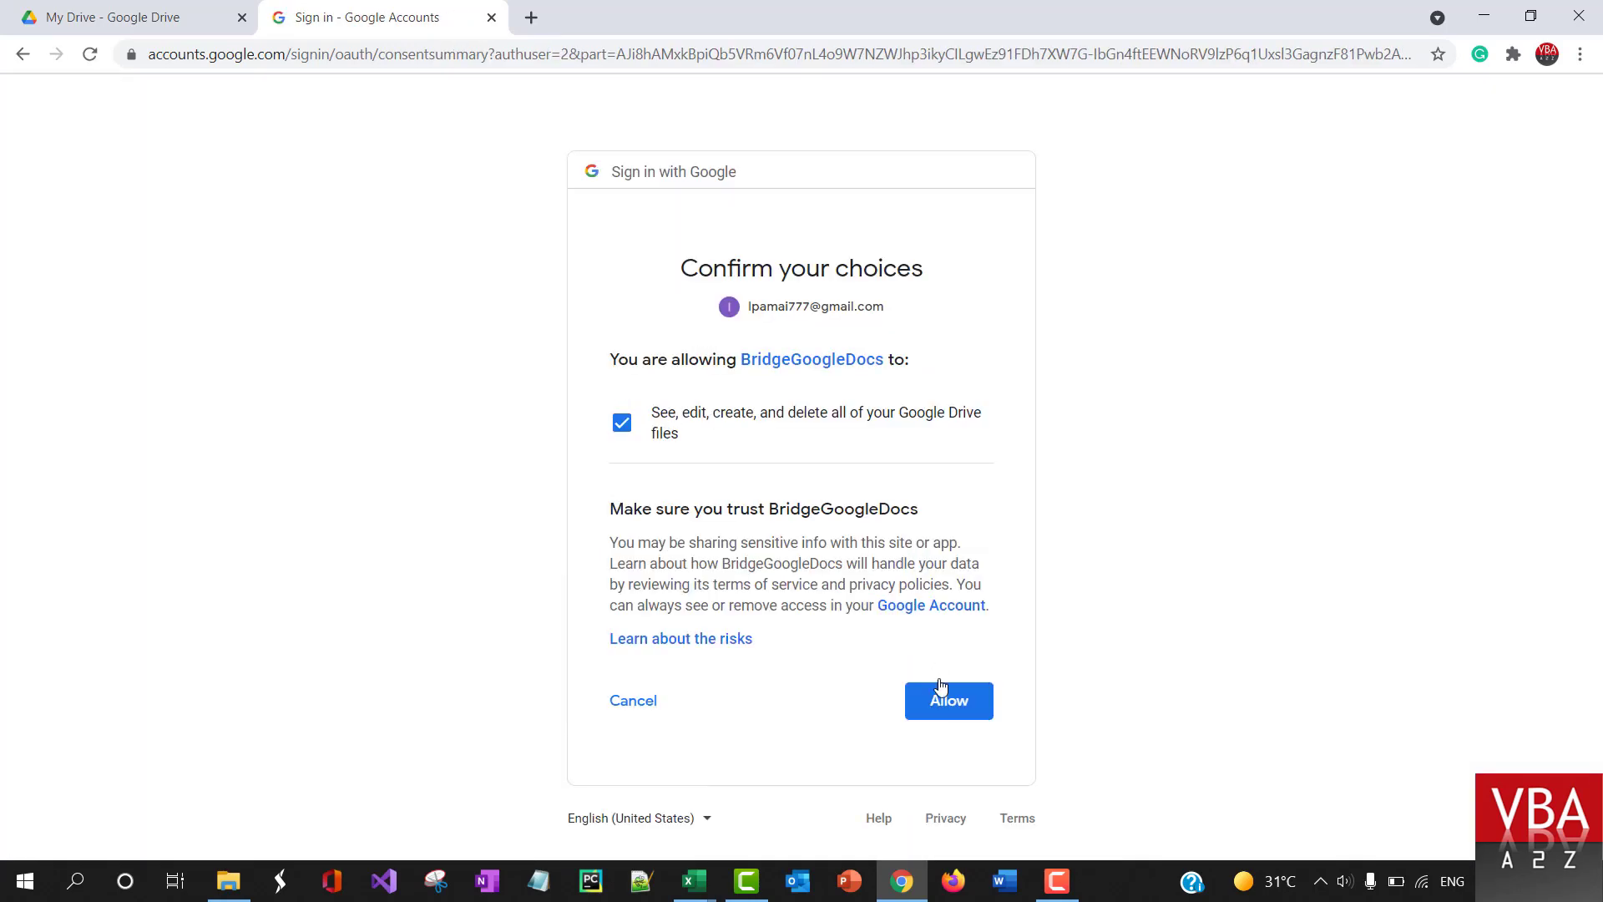
left_click(946, 699)
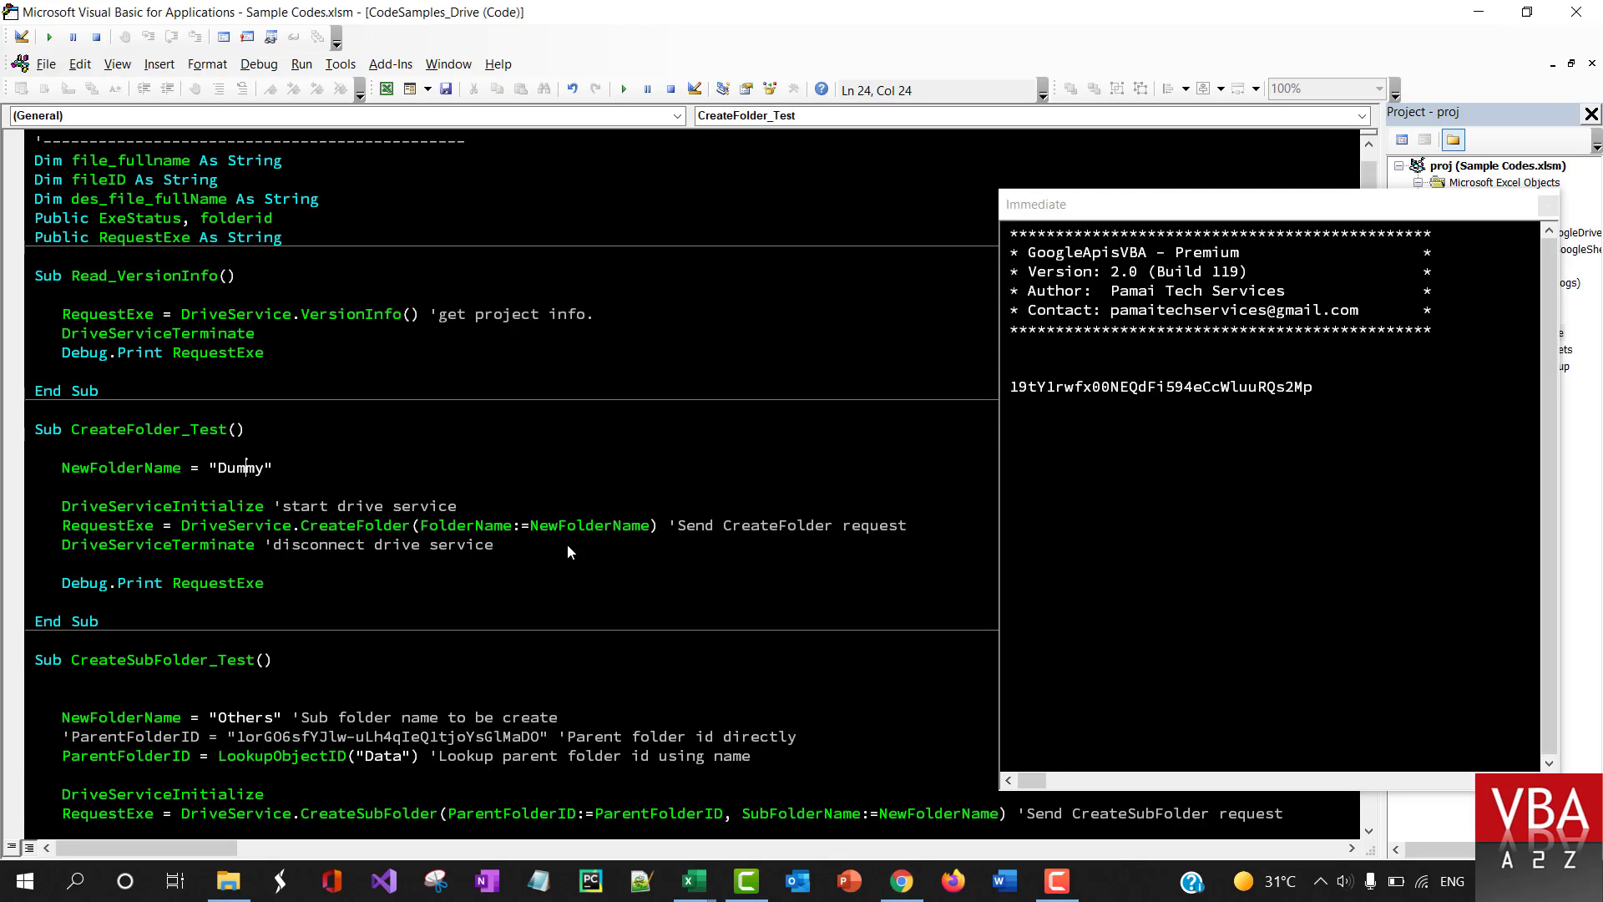
Replace the folder name "Dummy" with "Data" in CreateFolder_Test
double_click(240, 467)
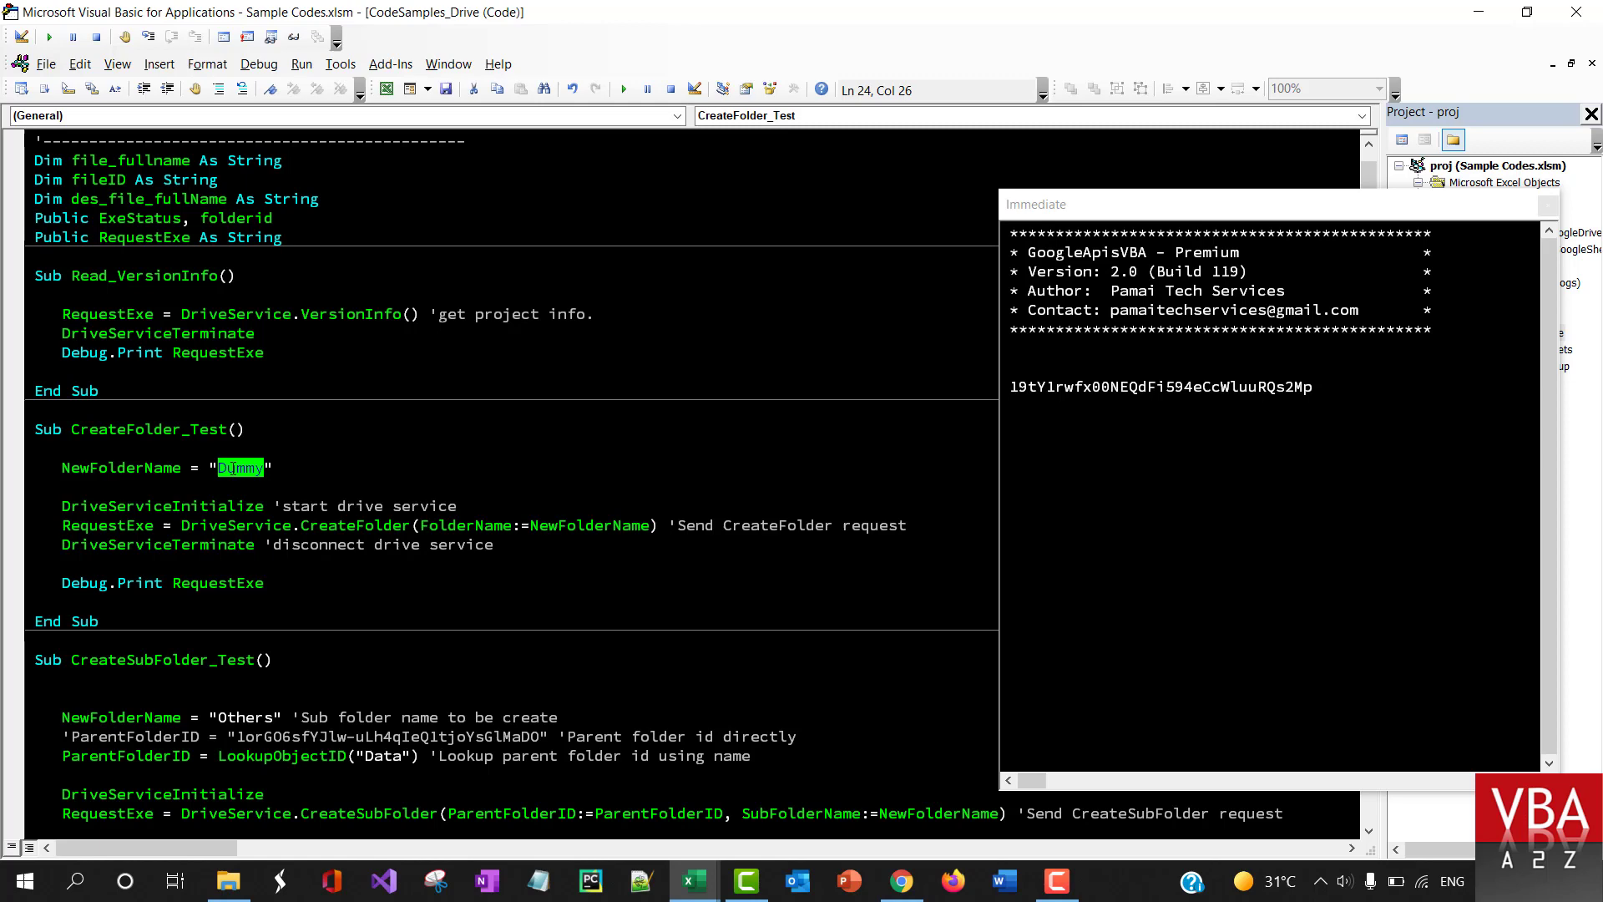
scroll("down", 3)
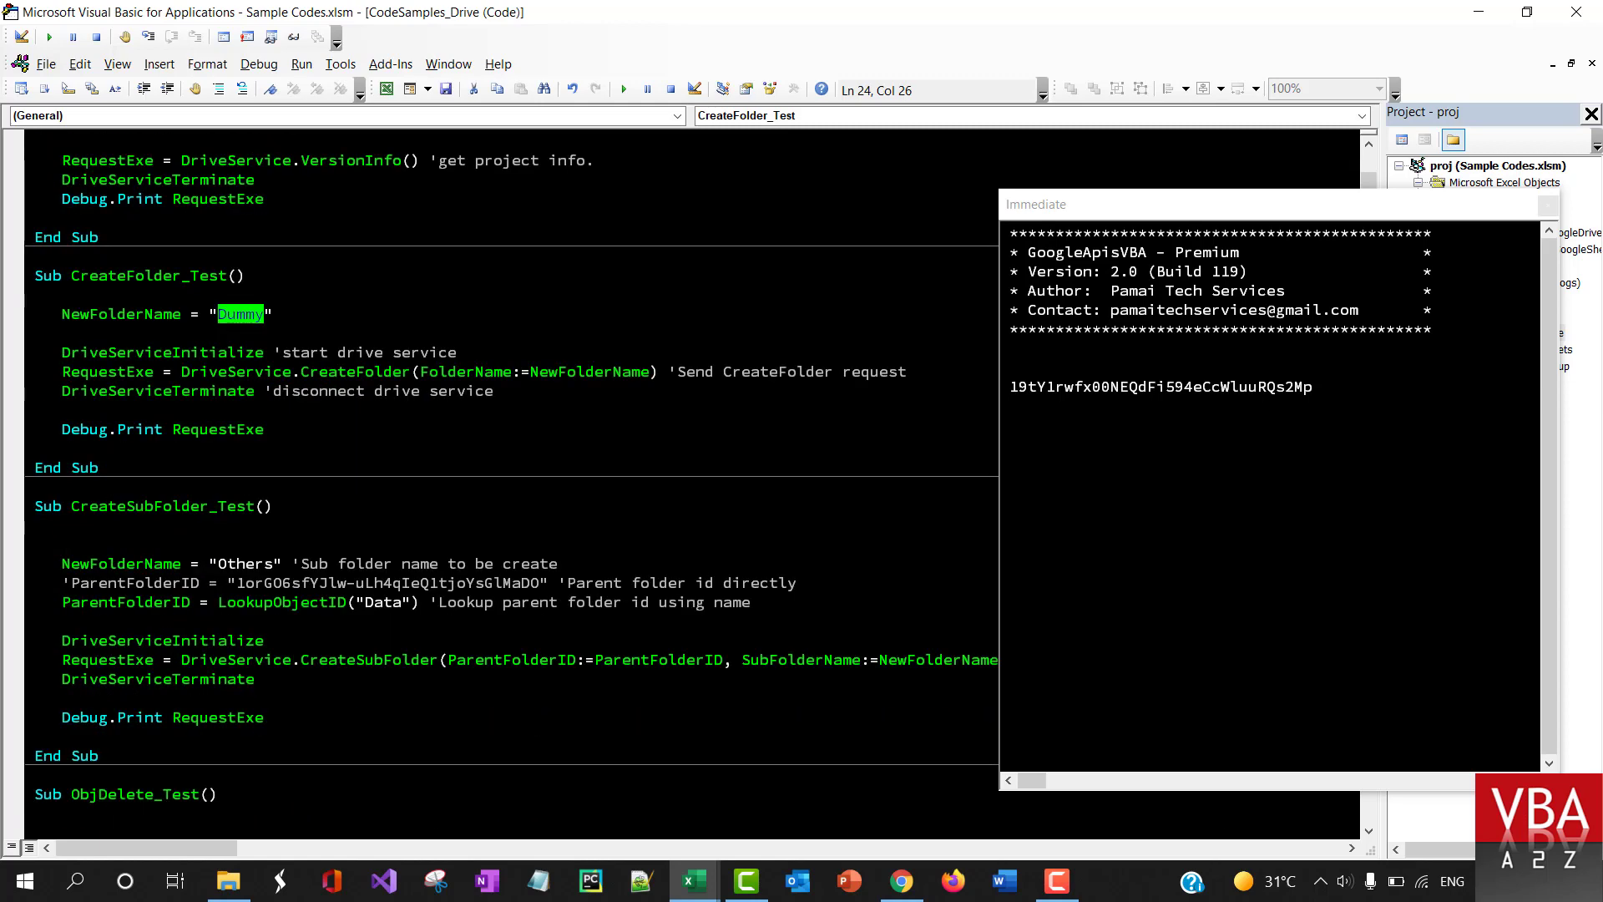
type("Data")
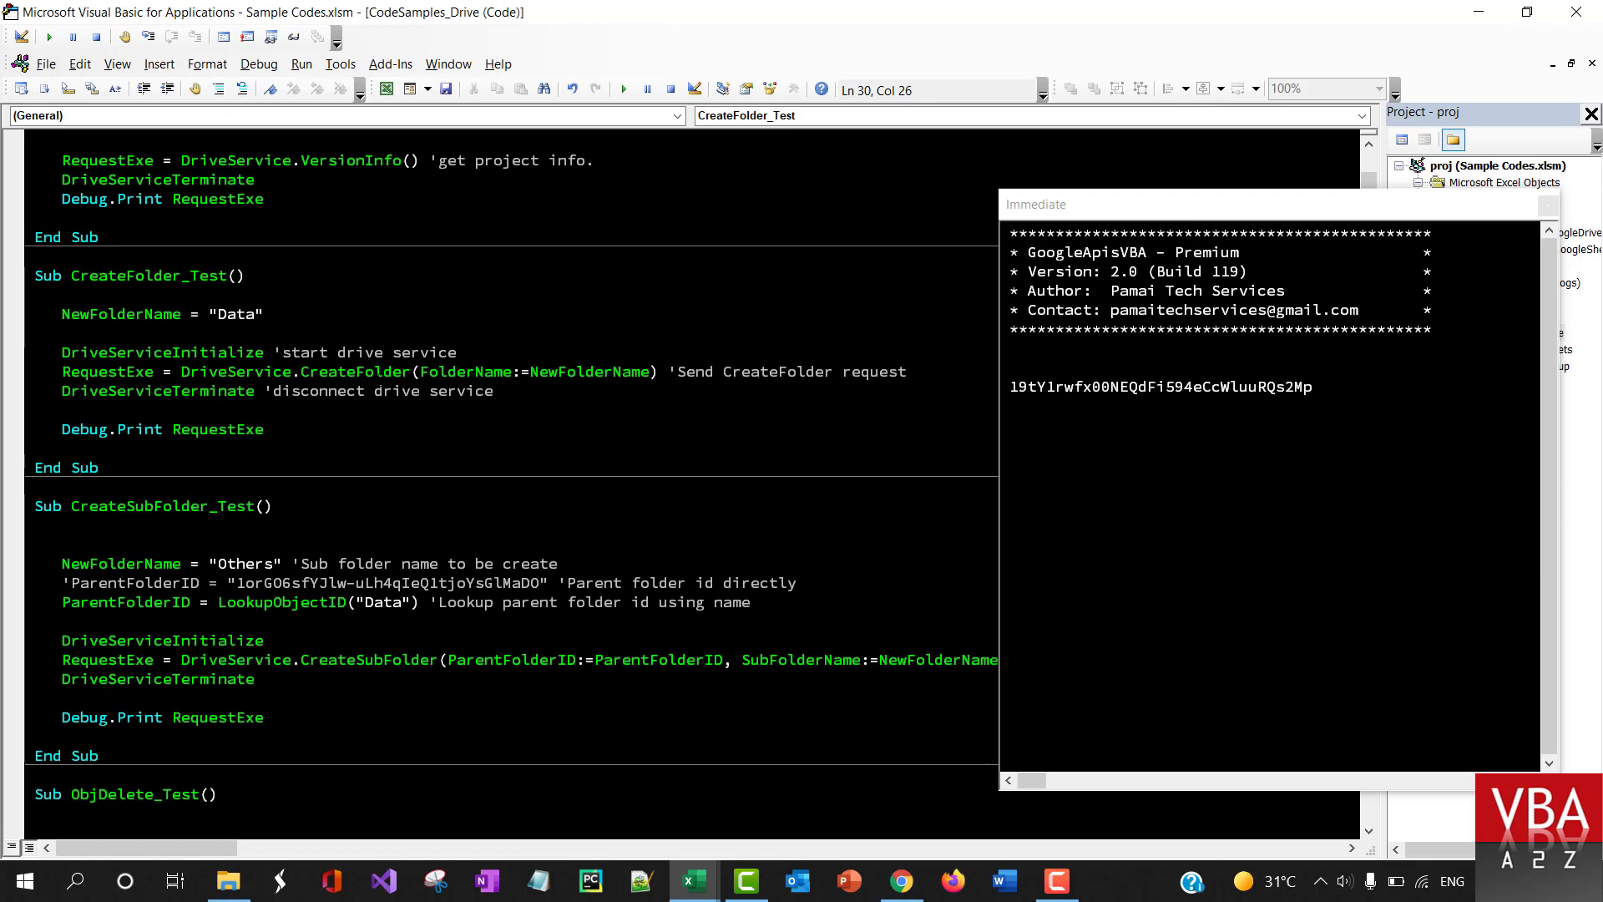
Run CreateFolder_Test again so the Data folder's ID prints in the Immediate window
left_click(48, 37)
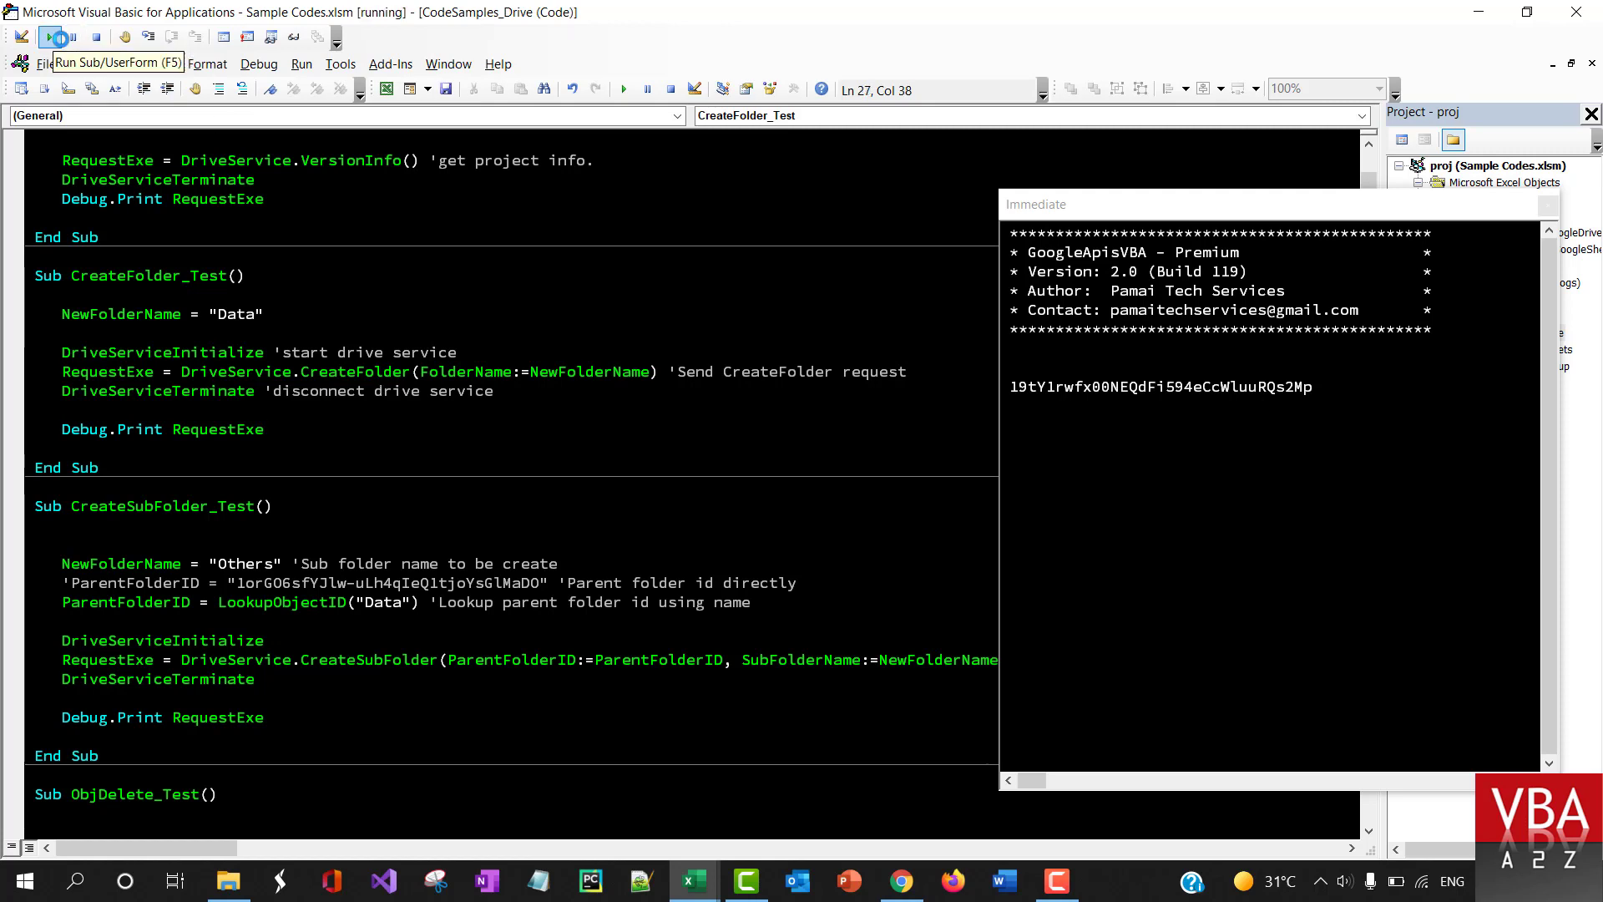
left_click(48, 37)
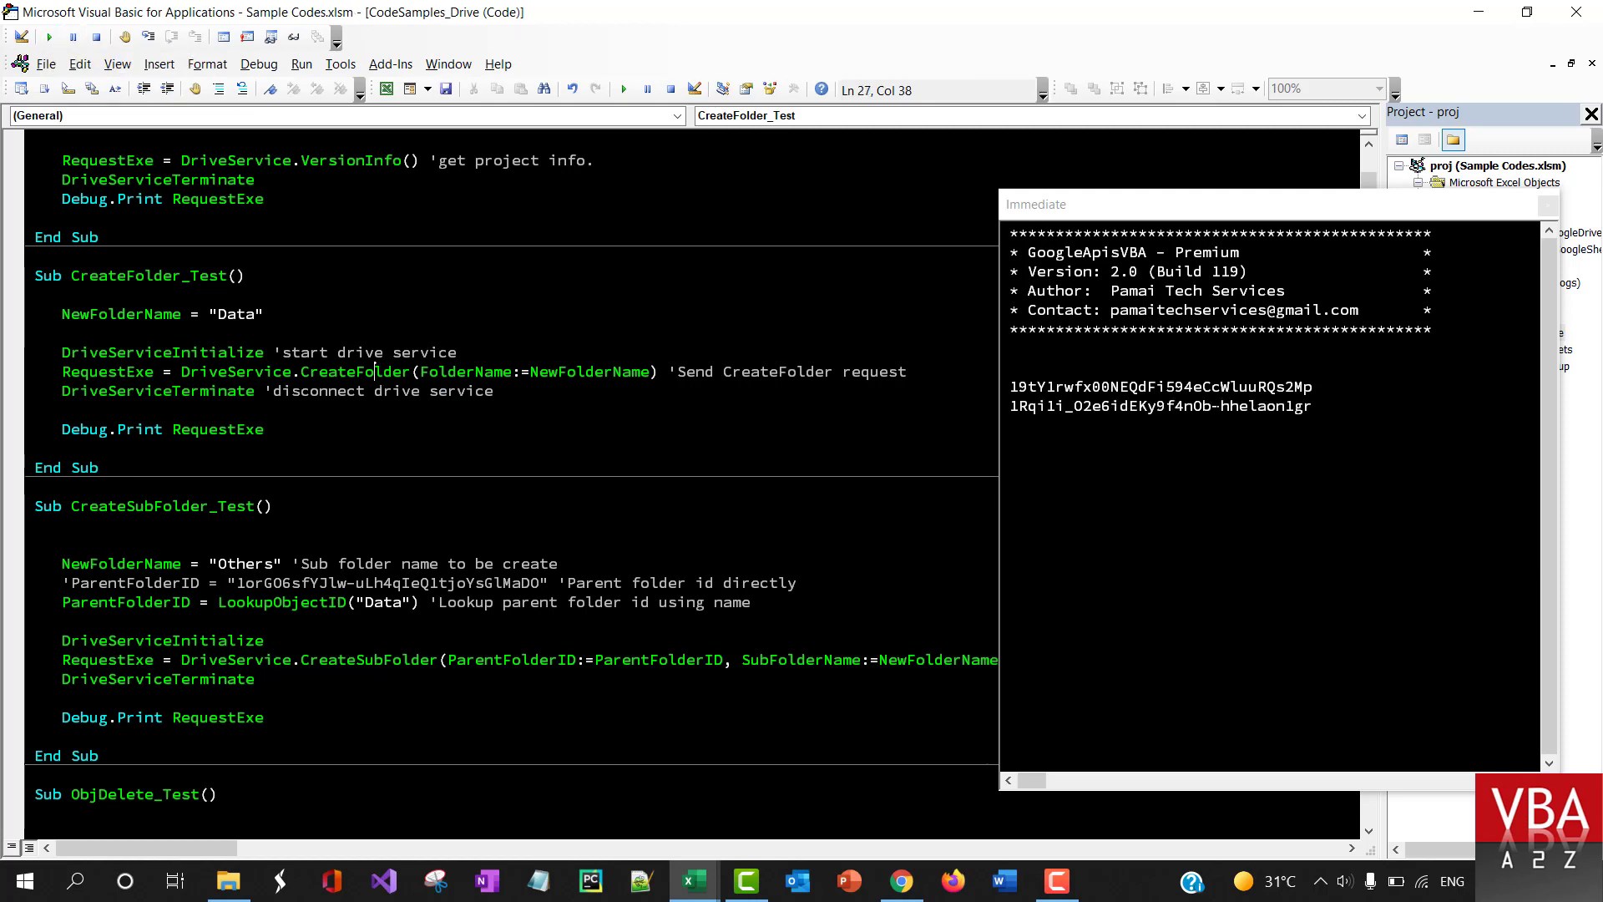